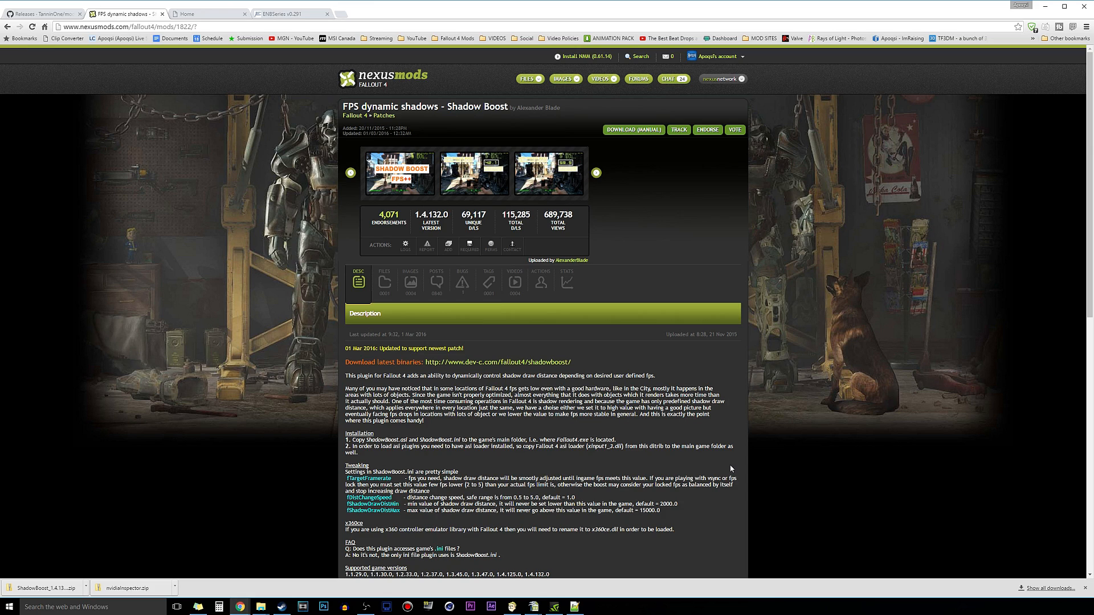
{"action": "mouse_move", "coordinate": [731, 475]}
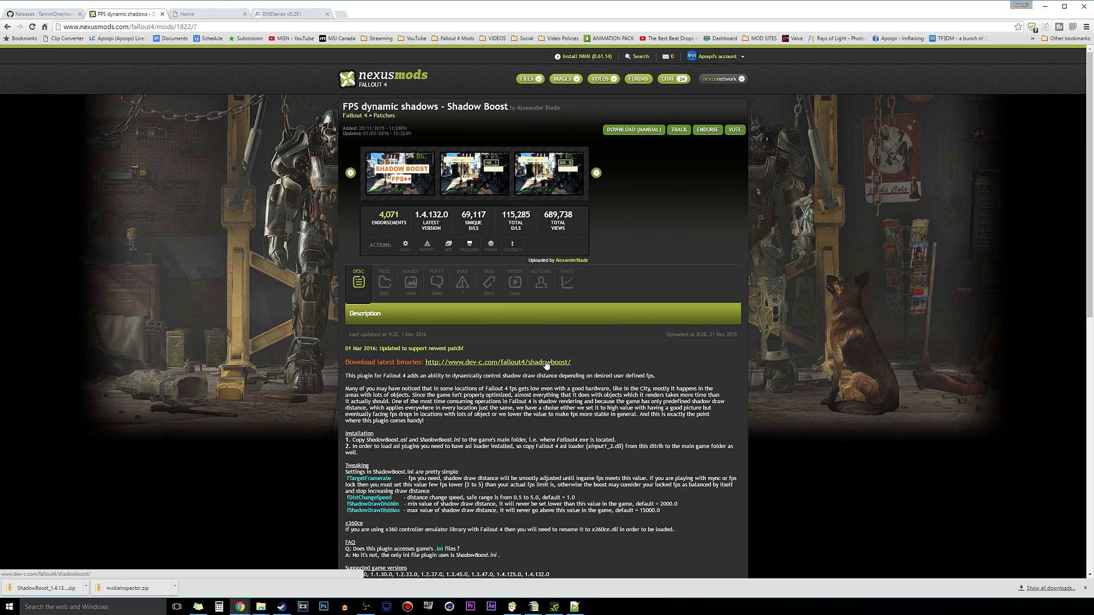
{"action": "mouse_move", "coordinate": [363, 363]}
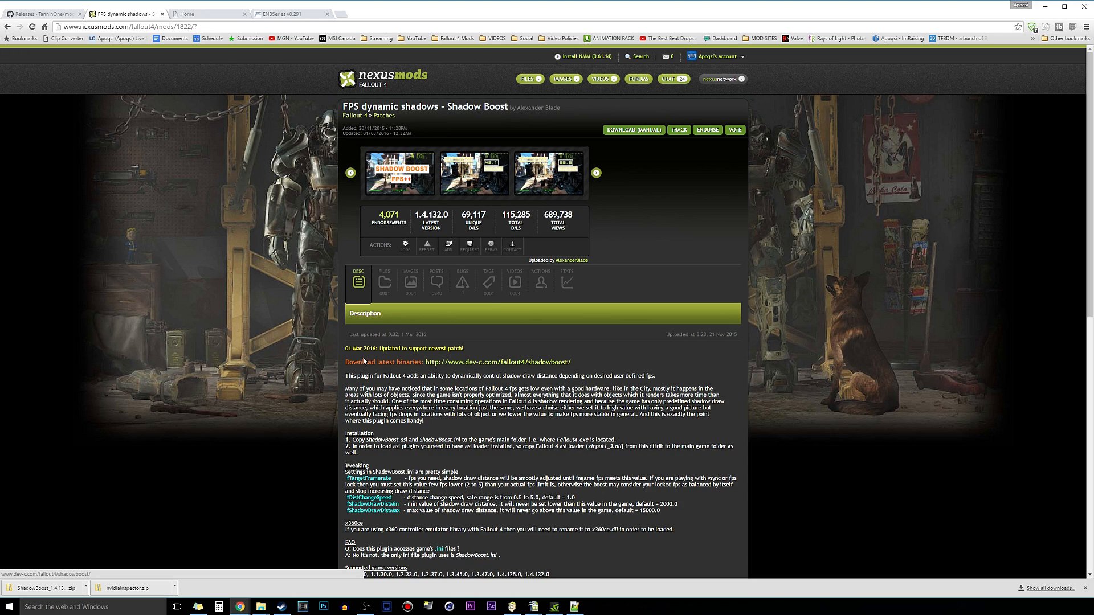
Step: Download the ShadowBoost 1.4.132 zip from dev-c.com and save it to the Desktop
{"action": "double_click", "coordinate": [382, 361]}
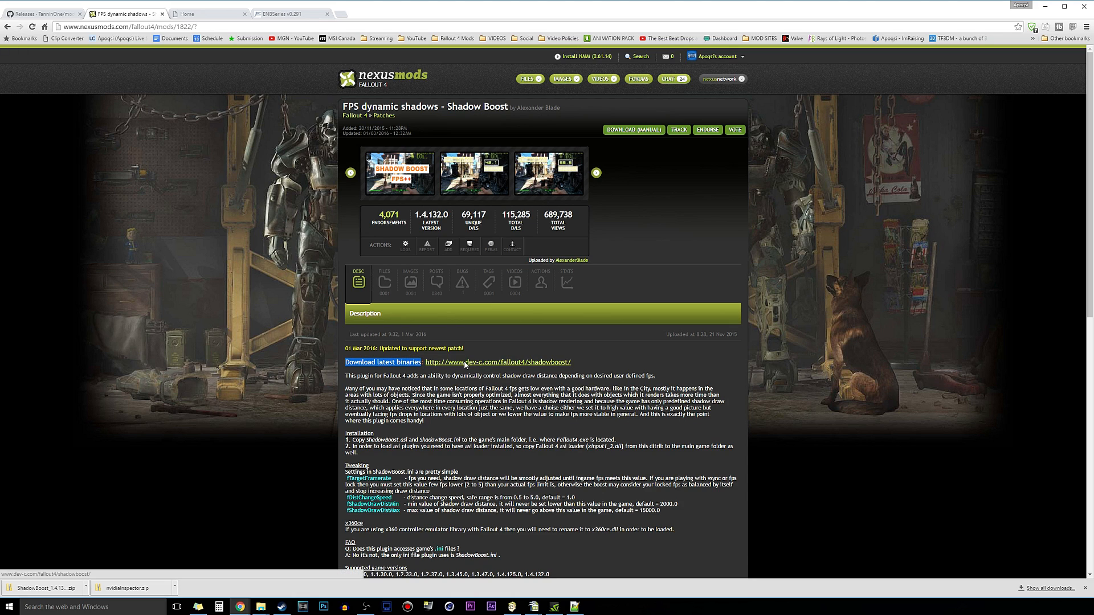
{"action": "left_click", "coordinate": [500, 362]}
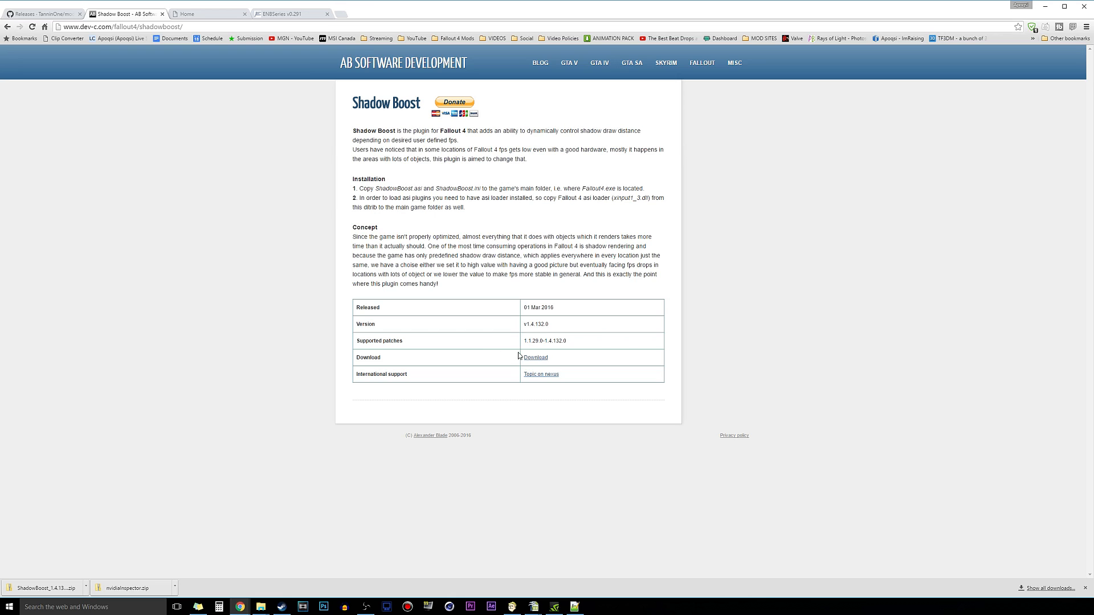
{"action": "left_click", "coordinate": [534, 358]}
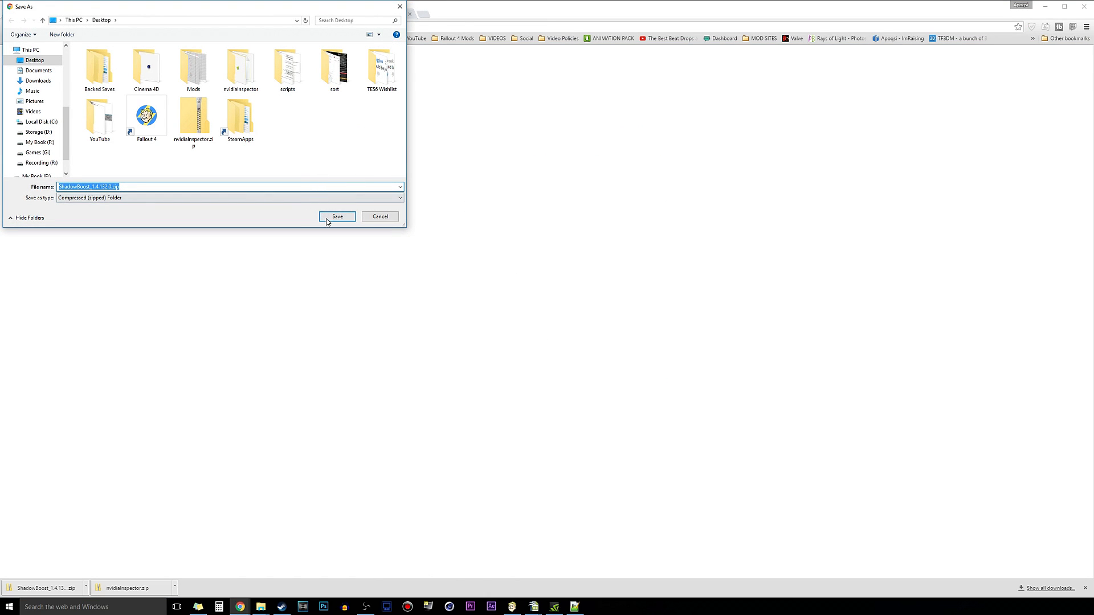
{"action": "left_click", "coordinate": [337, 216]}
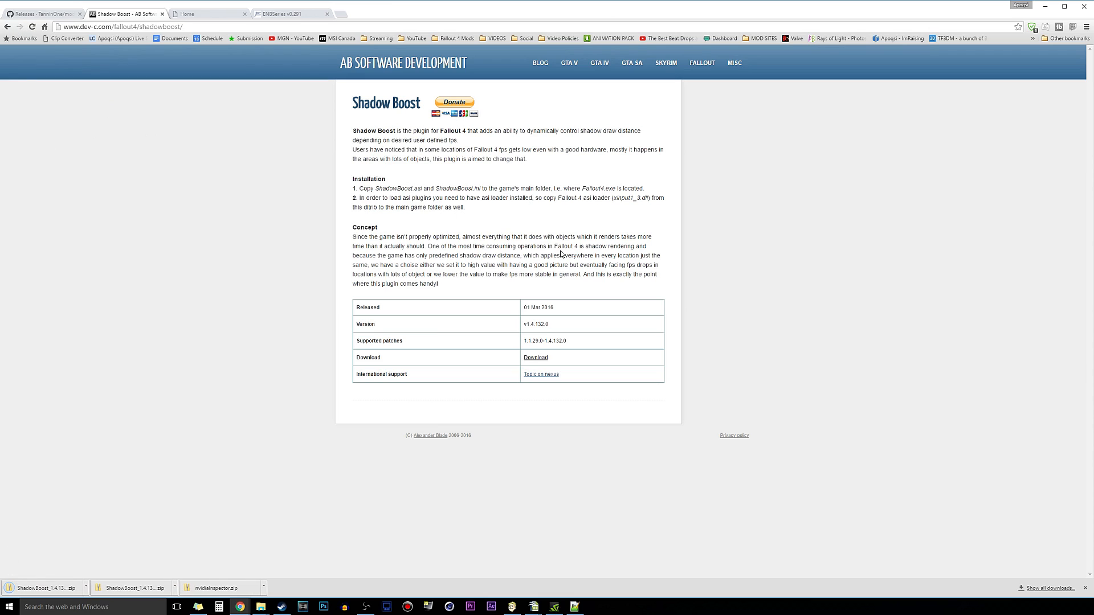
{"action": "mouse_move", "coordinate": [561, 254]}
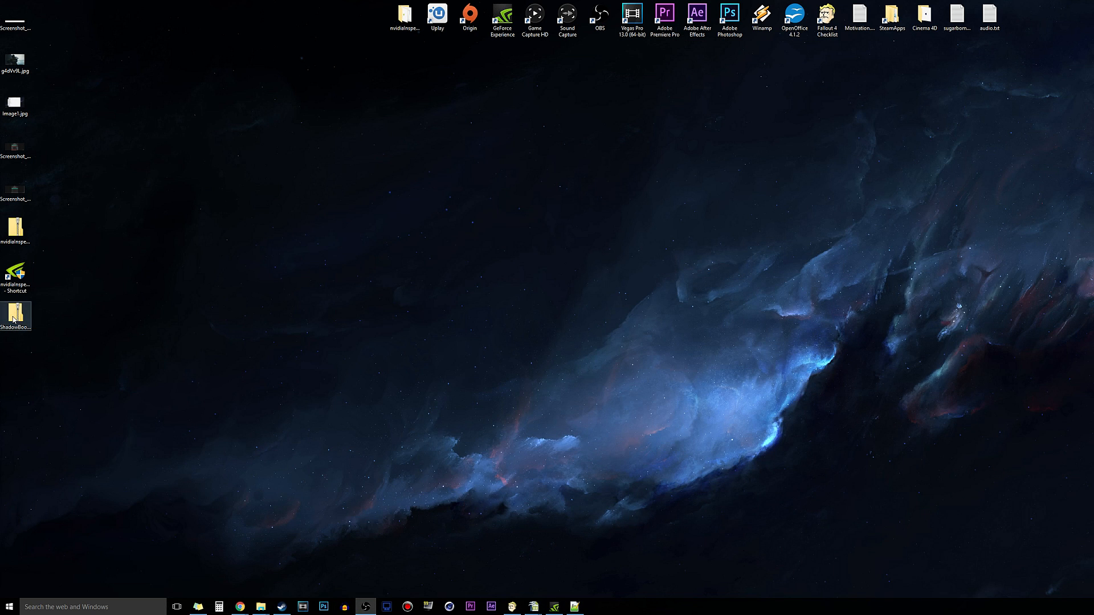
Step: Extract the zip with 7-Zip into ShadowBoost_1.4.132.0\ and open its bin folder
{"action": "right_click", "coordinate": [16, 314]}
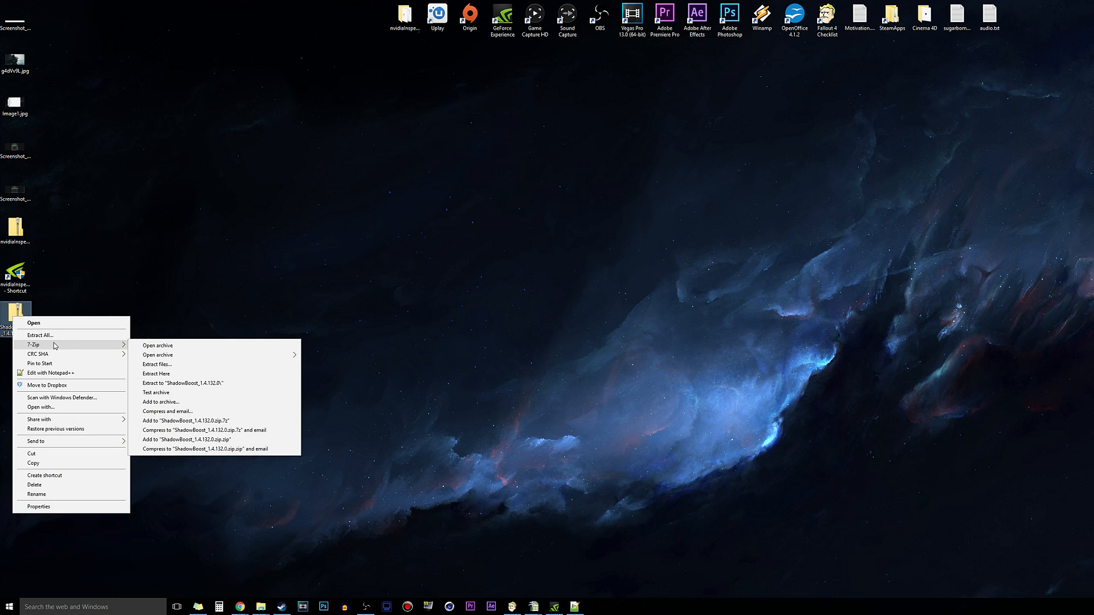
{"action": "mouse_move", "coordinate": [186, 384]}
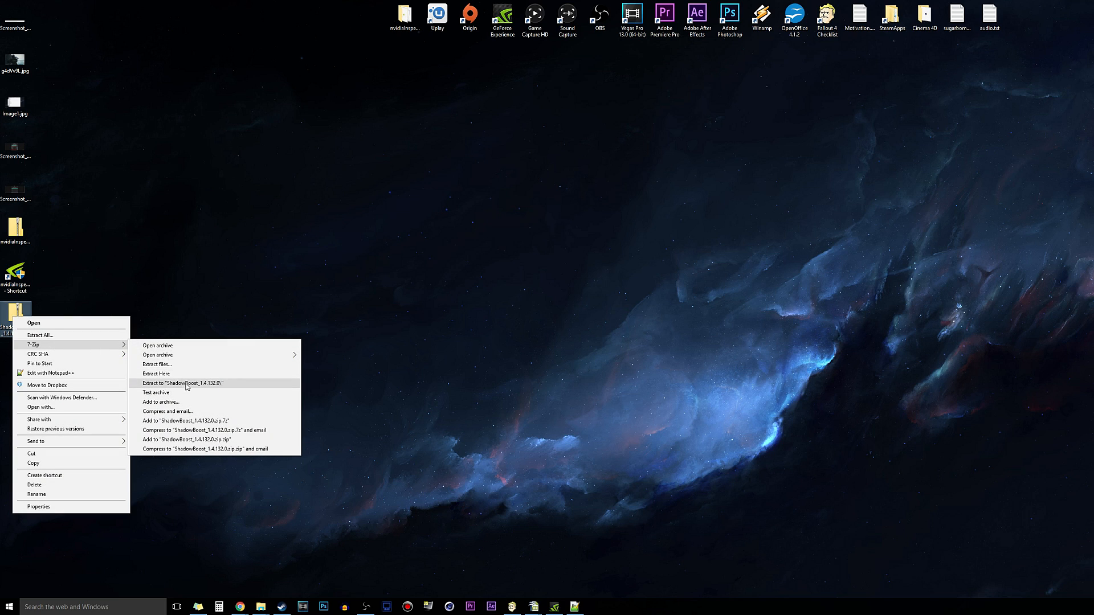
{"action": "left_click", "coordinate": [156, 373]}
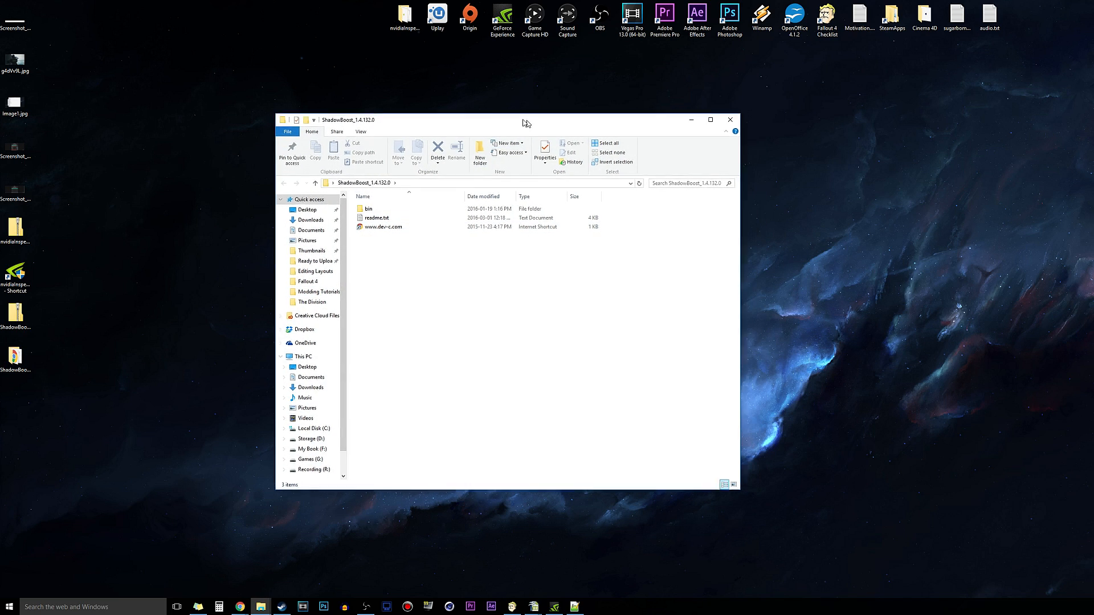
{"action": "double_click", "coordinate": [367, 209]}
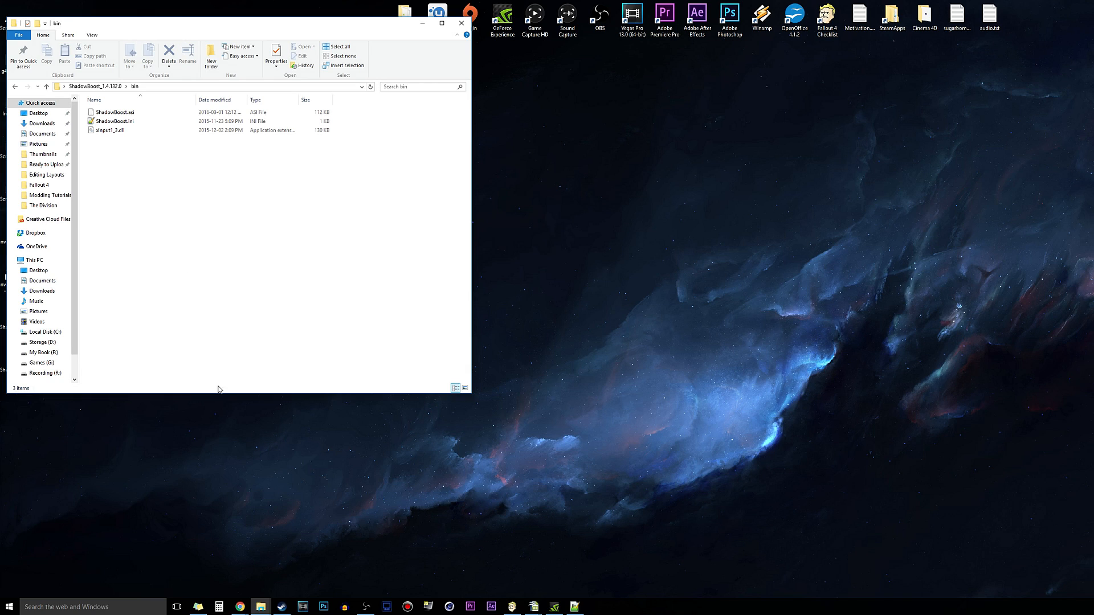
{"action": "left_click", "coordinate": [281, 607]}
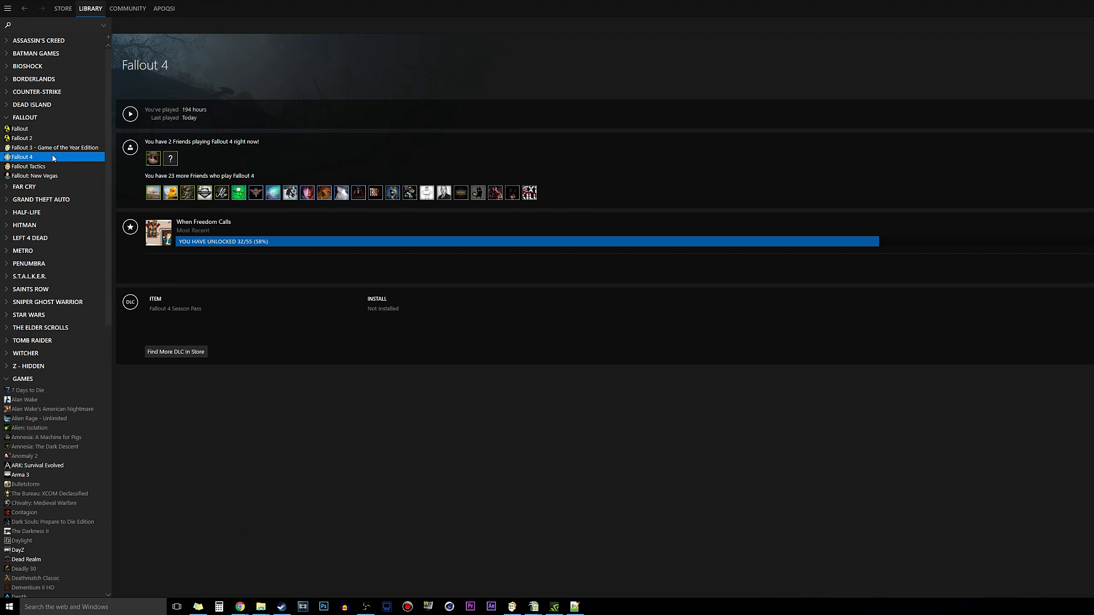
Step: Show the Local Files options in Fallout 4's Steam Properties
{"action": "right_click", "coordinate": [22, 157]}
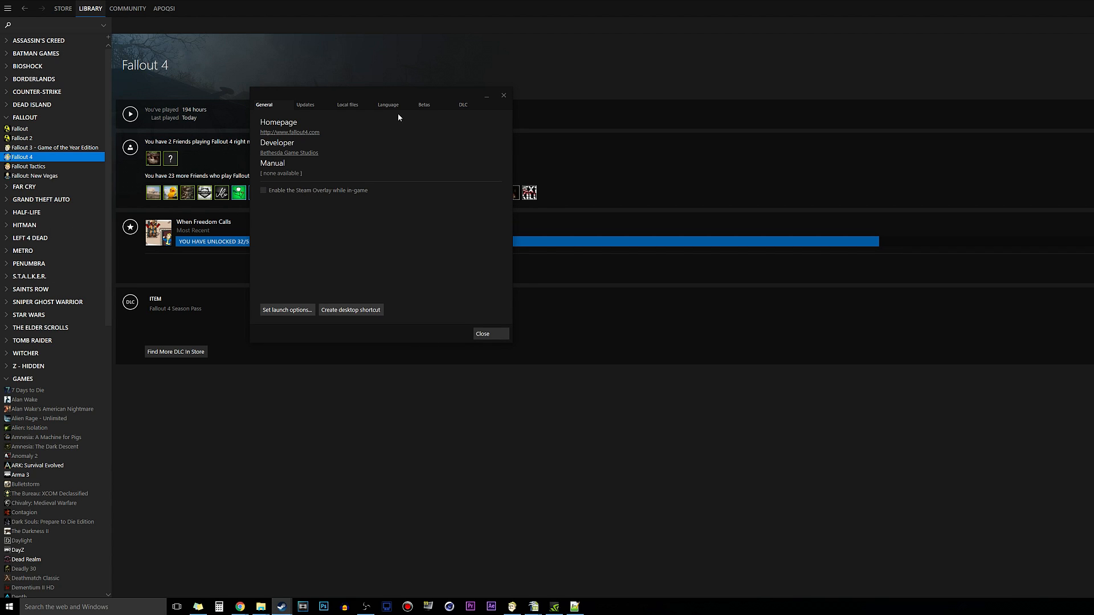
{"action": "left_click", "coordinate": [347, 105]}
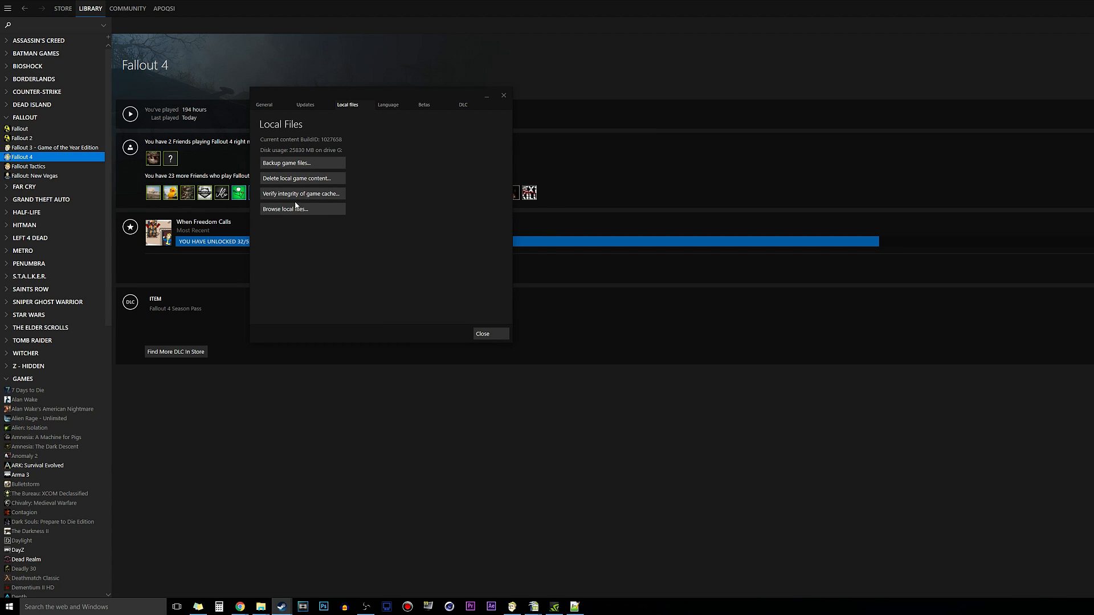
{"action": "left_click", "coordinate": [285, 209]}
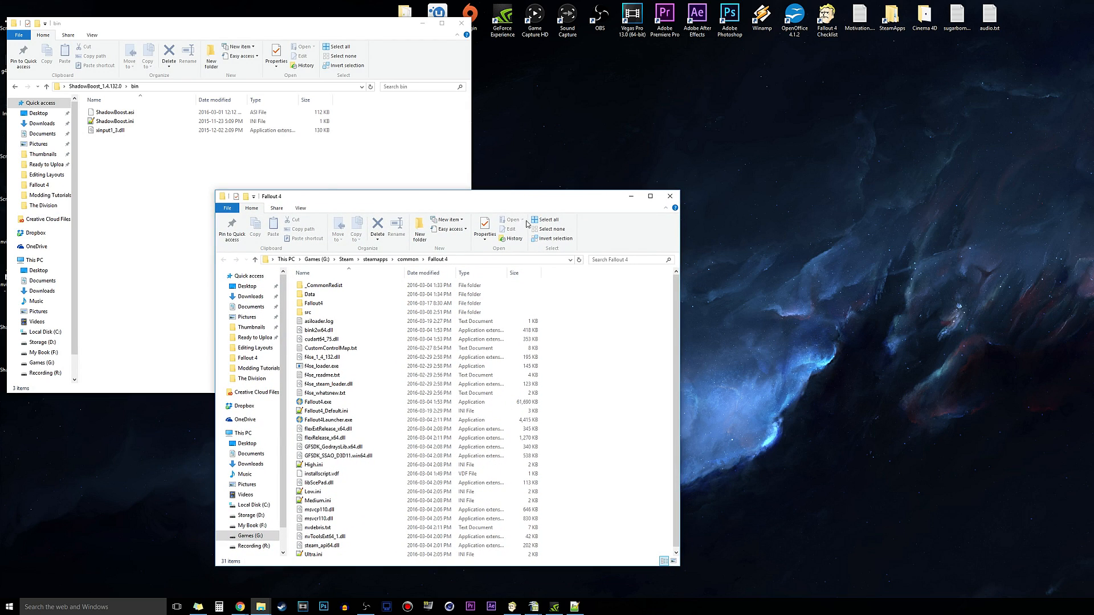
{"action": "mouse_move", "coordinate": [149, 196]}
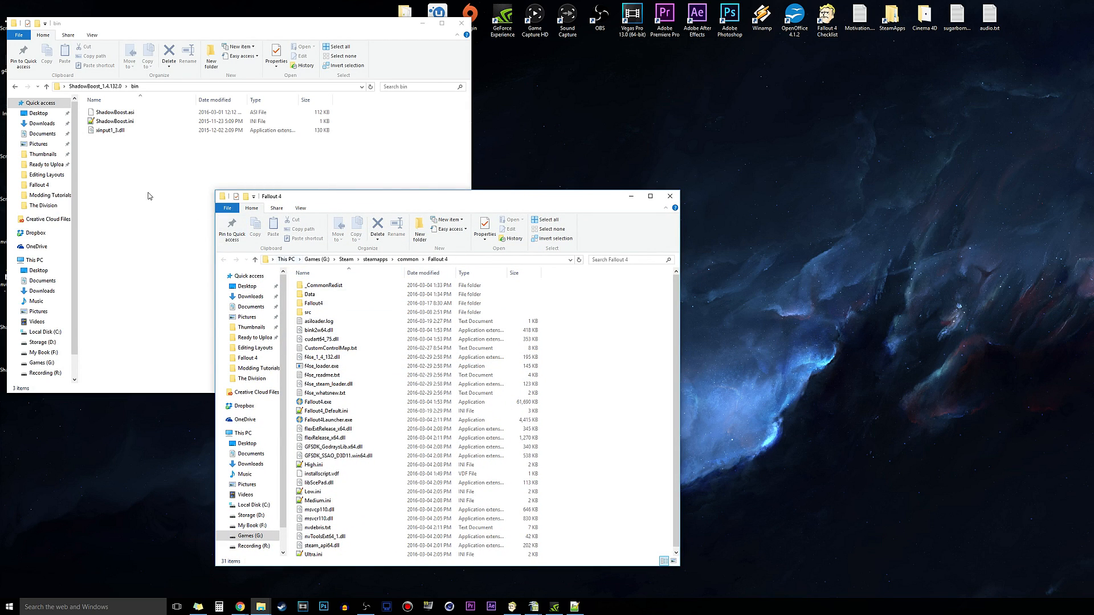
Step: Copy ShadowBoost.asi, ShadowBoost.ini and xinput1_3.dll into Fallout 4, then close the bin window
{"action": "left_click", "coordinate": [336, 46]}
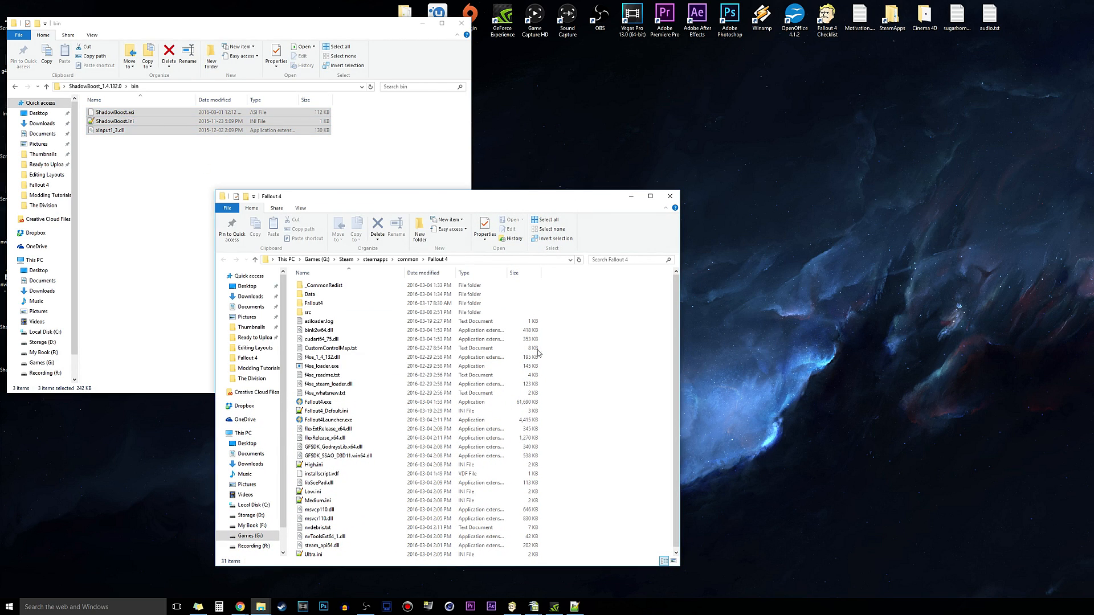
{"action": "left_click", "coordinate": [333, 420]}
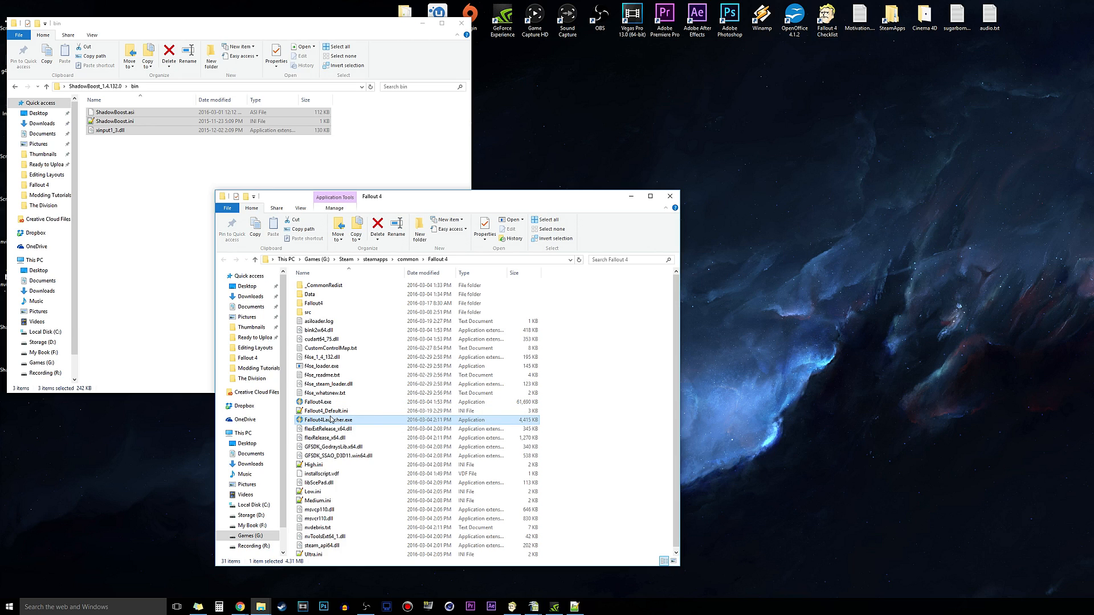
{"action": "left_click", "coordinate": [327, 411]}
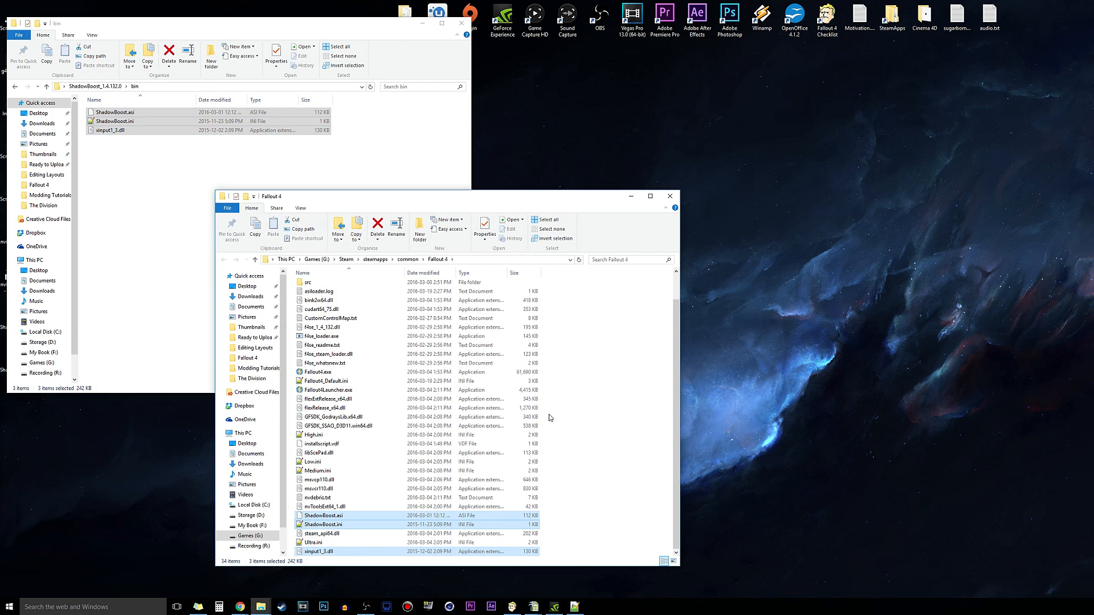
{"action": "mouse_move", "coordinate": [538, 399]}
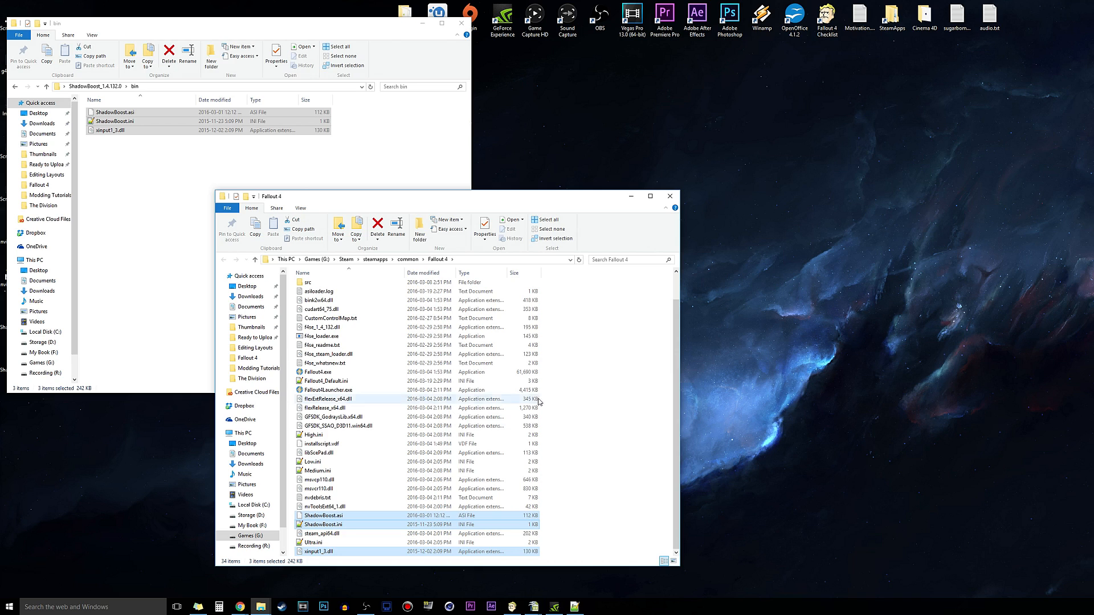
{"action": "left_click", "coordinate": [611, 438]}
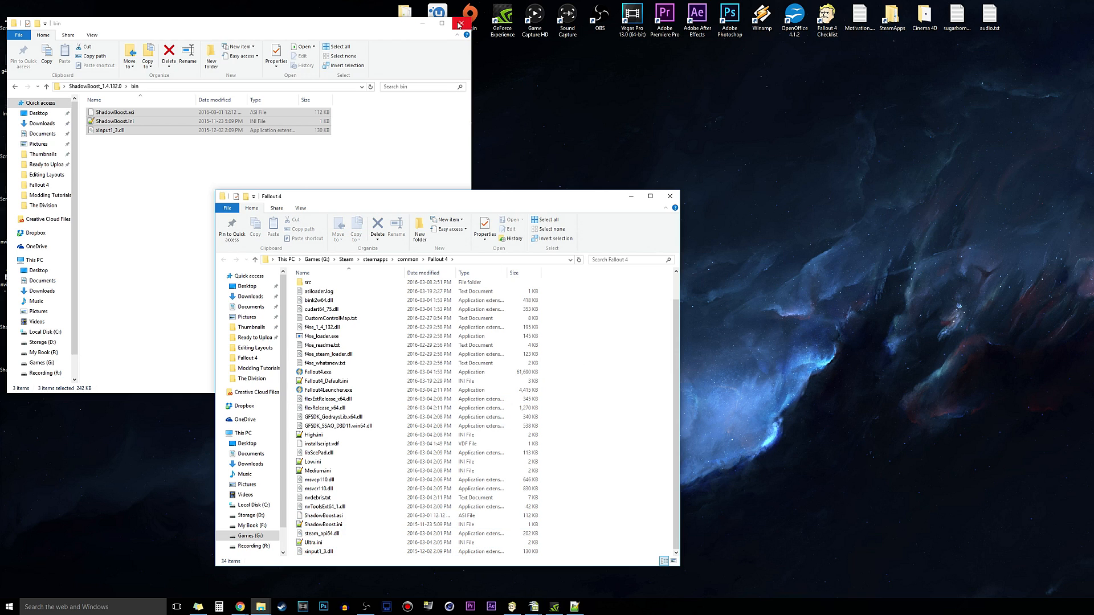
{"action": "left_click", "coordinate": [461, 22]}
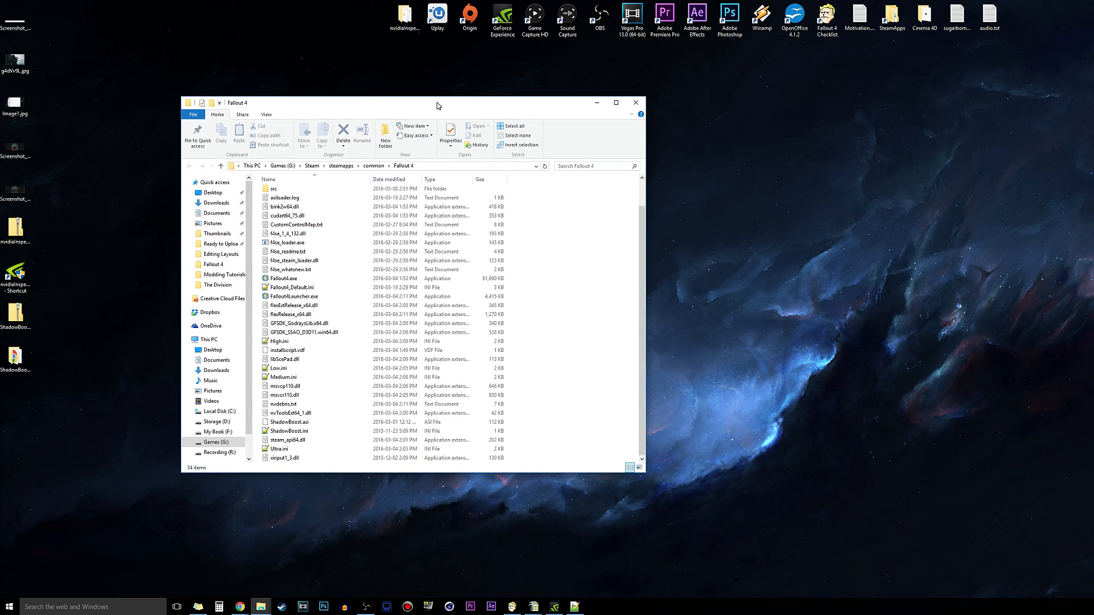
Step: Open ShadowBoost.ini in Notepad++ and change fTargetFramerate from 30.0 to 58
{"action": "double_click", "coordinate": [287, 421]}
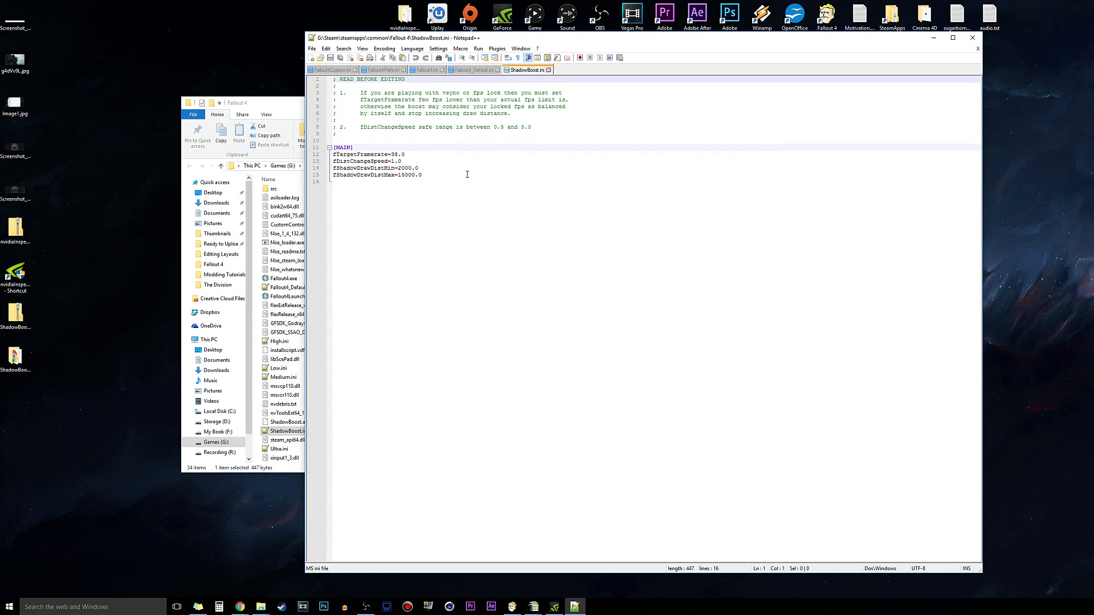
{"action": "left_click", "coordinate": [401, 154]}
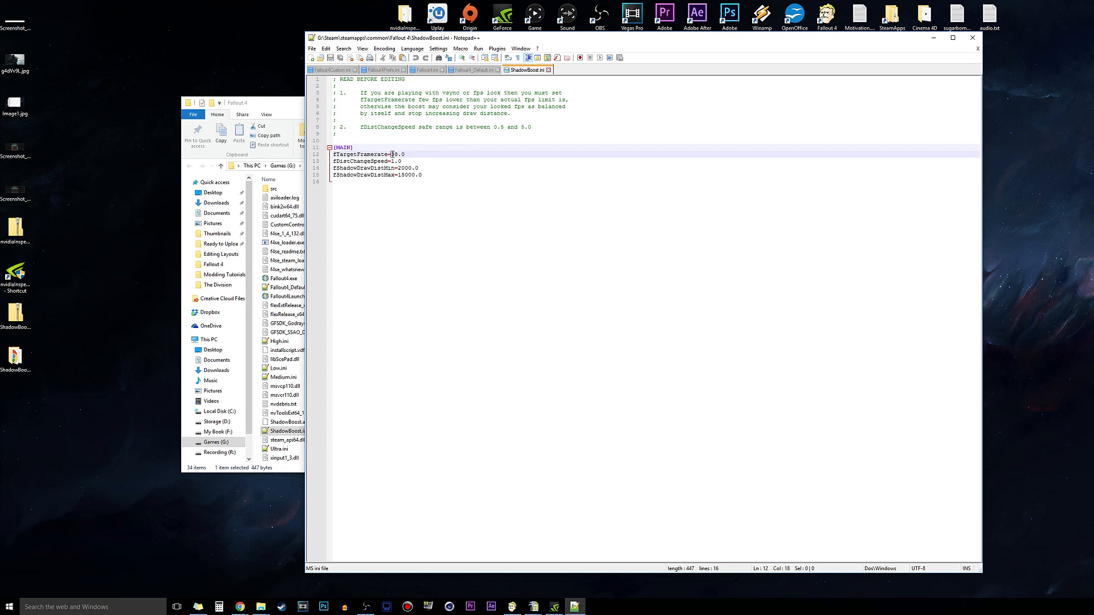
{"action": "type", "text": "58"}
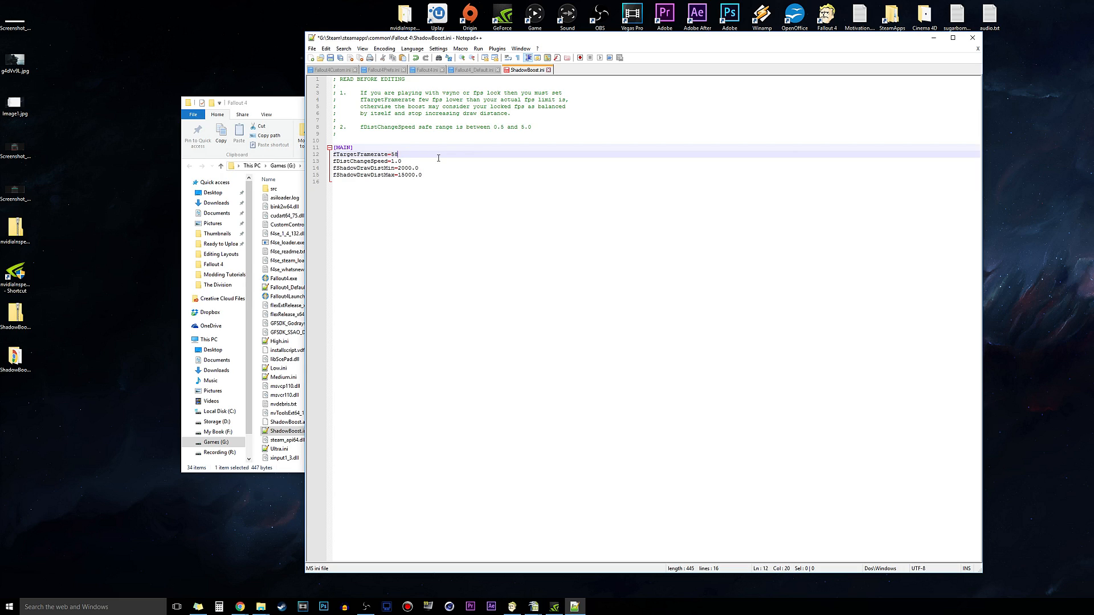
{"action": "left_click", "coordinate": [420, 162]}
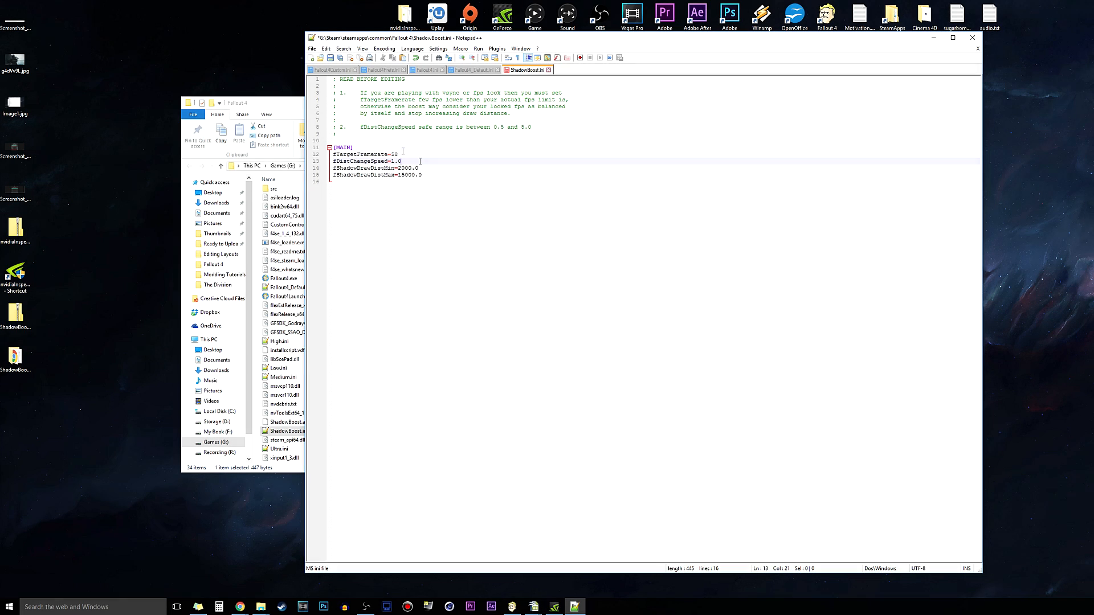
{"action": "left_click", "coordinate": [396, 154]}
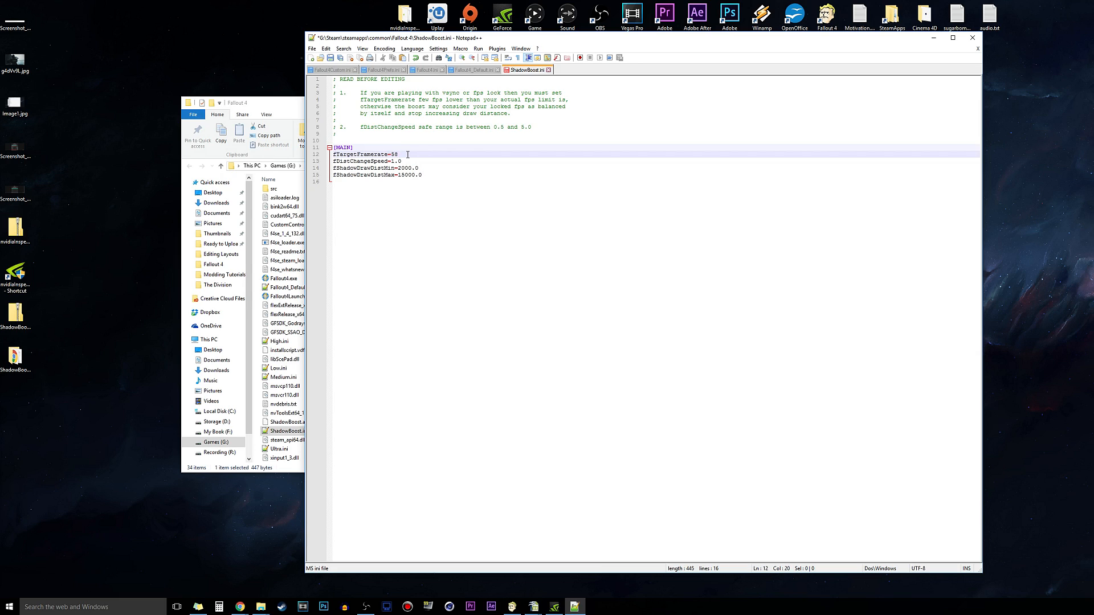
{"action": "left_click", "coordinate": [401, 167]}
{"action": "type", "text": "3"}
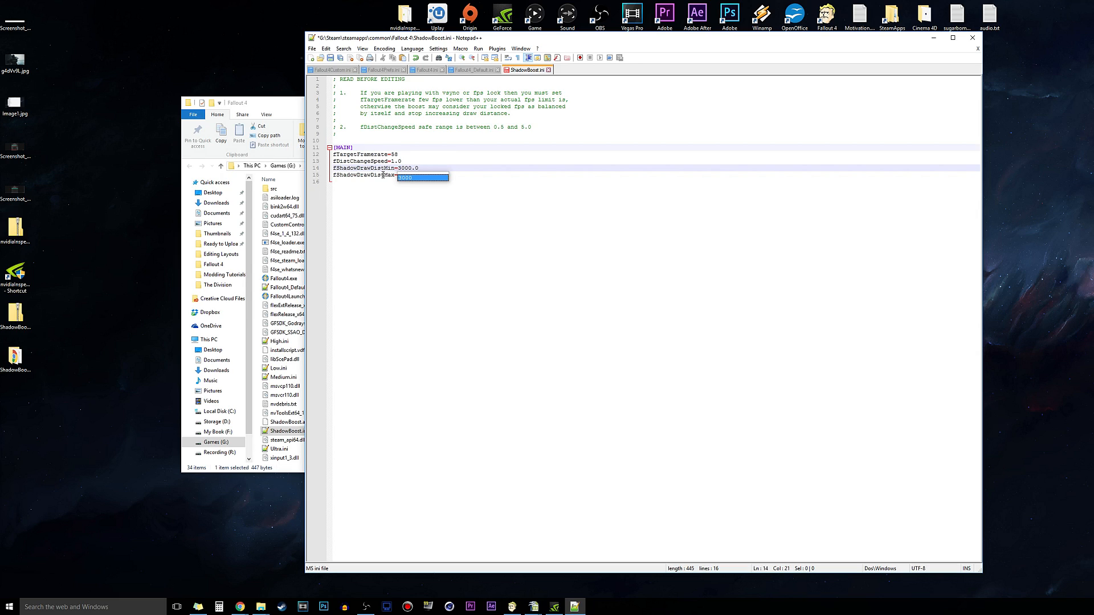
Step: Enter 15000.0 as a shadow draw distance value in ShadowBoost.ini
{"action": "type", "text": "15000.0"}
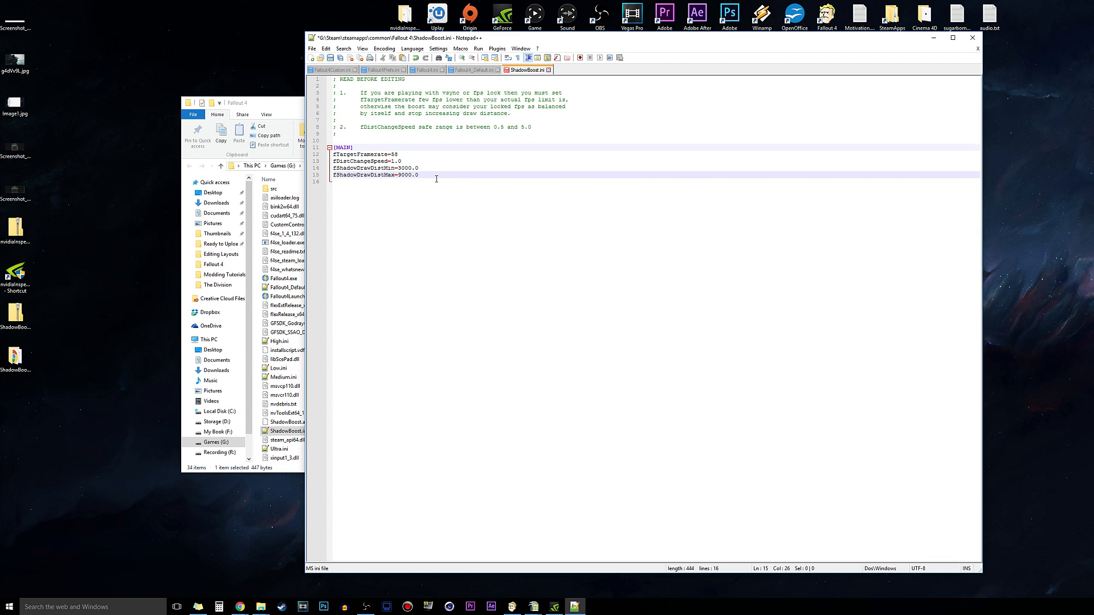
Step: Check the fDistChangeSpeed safe-range note and keep its value at 1.0
{"action": "left_click", "coordinate": [397, 161]}
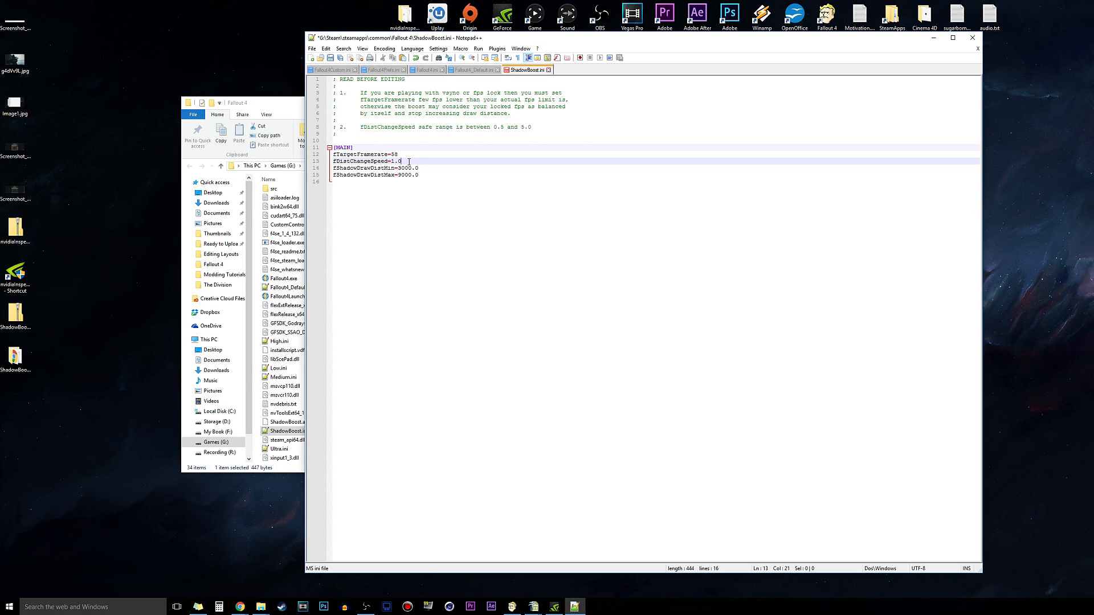
{"action": "left_click", "coordinate": [363, 161]}
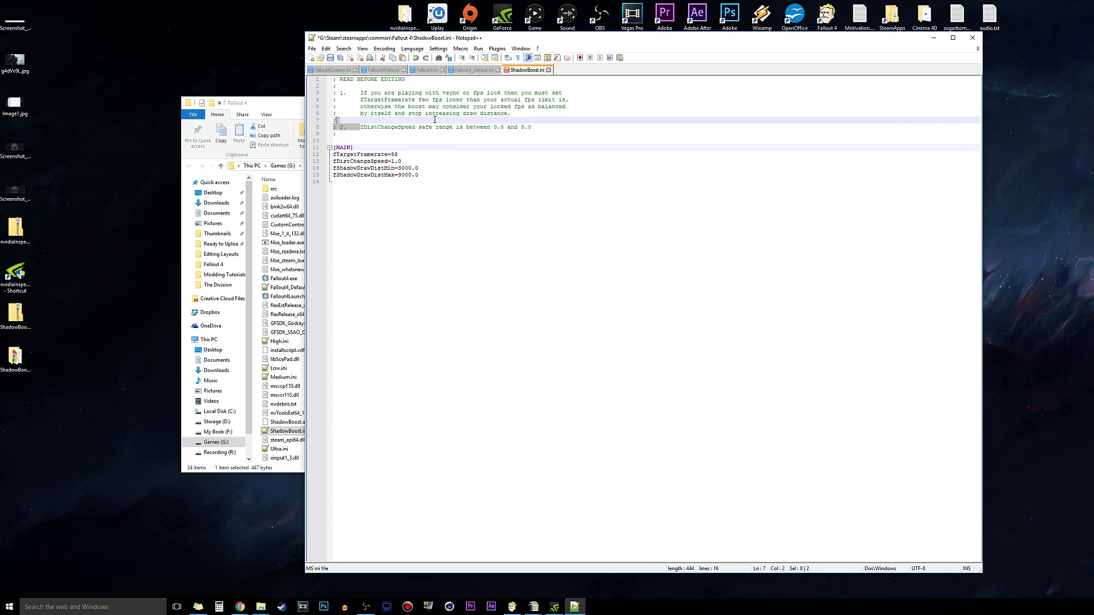
{"action": "left_click", "coordinate": [532, 127]}
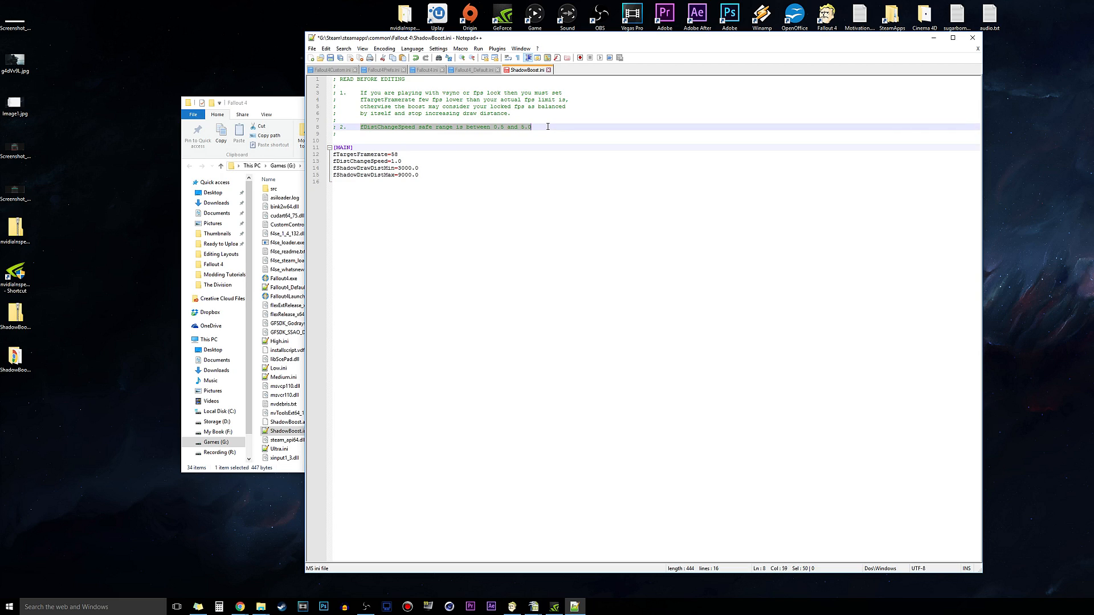
{"action": "left_click", "coordinate": [425, 163]}
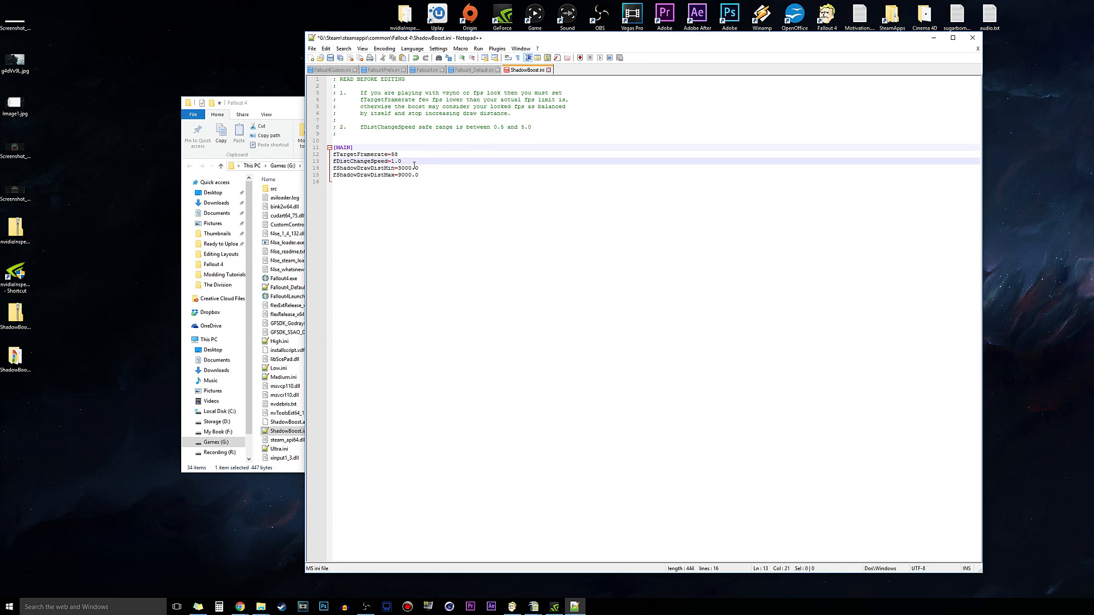
{"action": "left_click", "coordinate": [422, 177]}
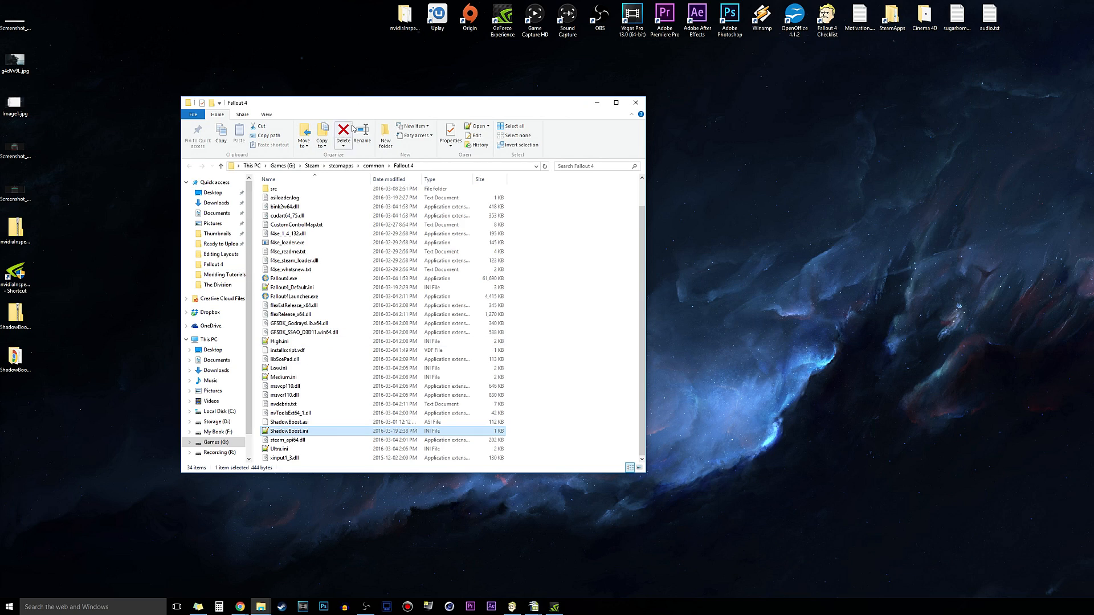
{"action": "double_click", "coordinate": [289, 431]}
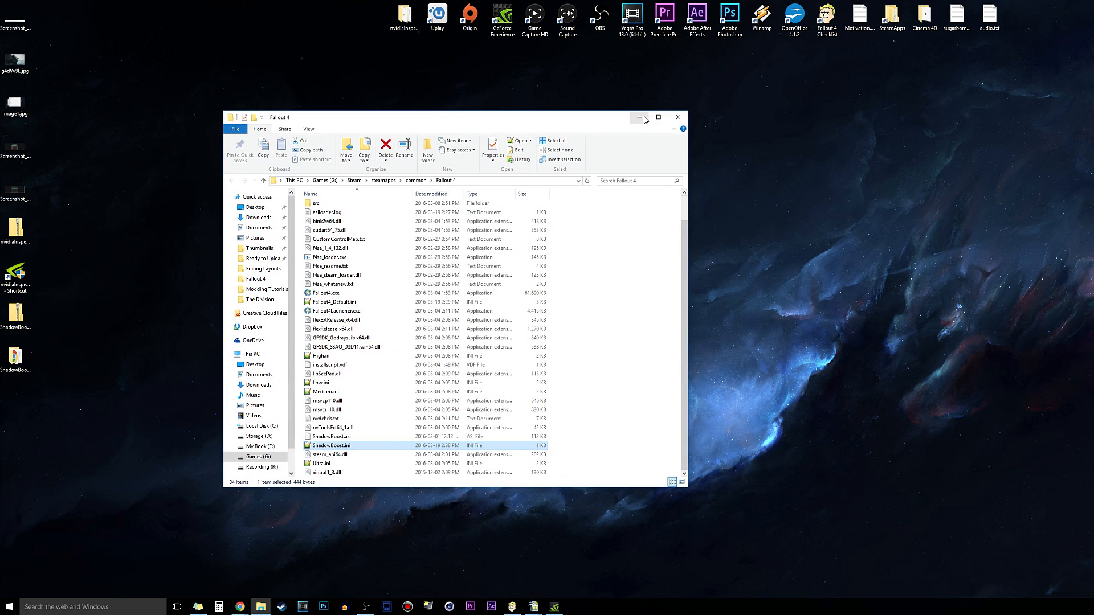
Step: Minimize the Fallout 4 folder window so the game can run windowed
{"action": "left_click", "coordinate": [676, 118]}
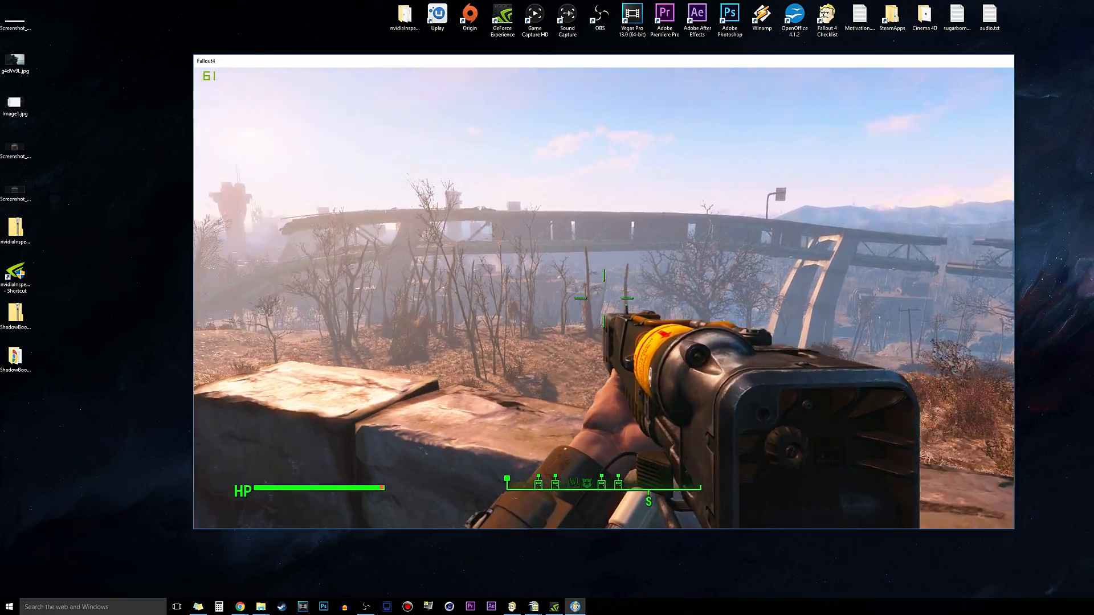
{"action": "mouse_move", "coordinate": [603, 298]}
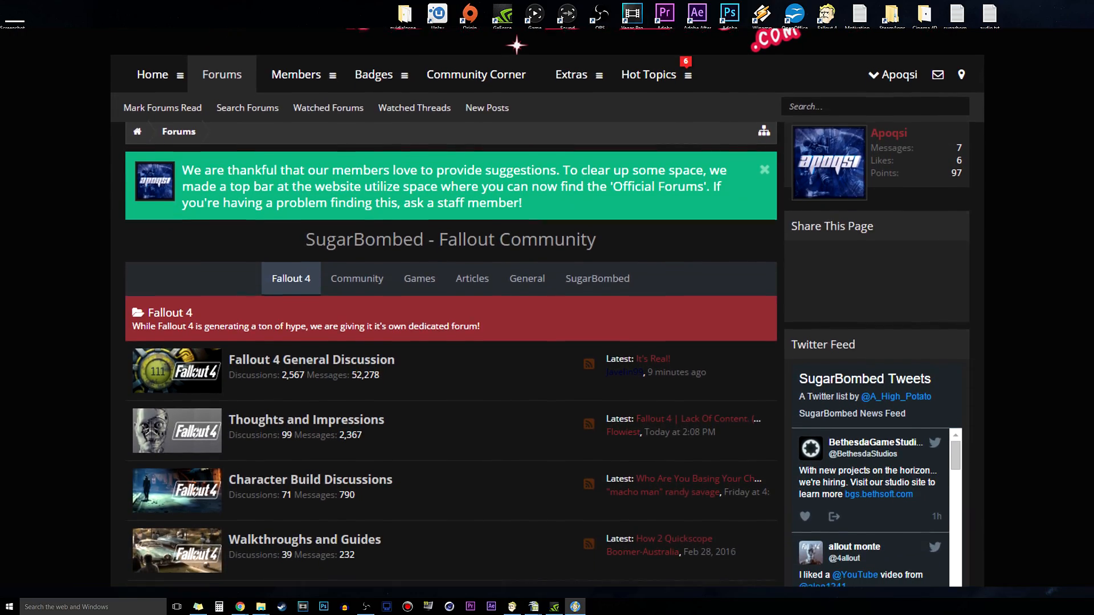
Step: Go to SugarBombed's Community forums listing the Talk To a Youtuber boards
{"action": "left_click", "coordinate": [356, 279]}
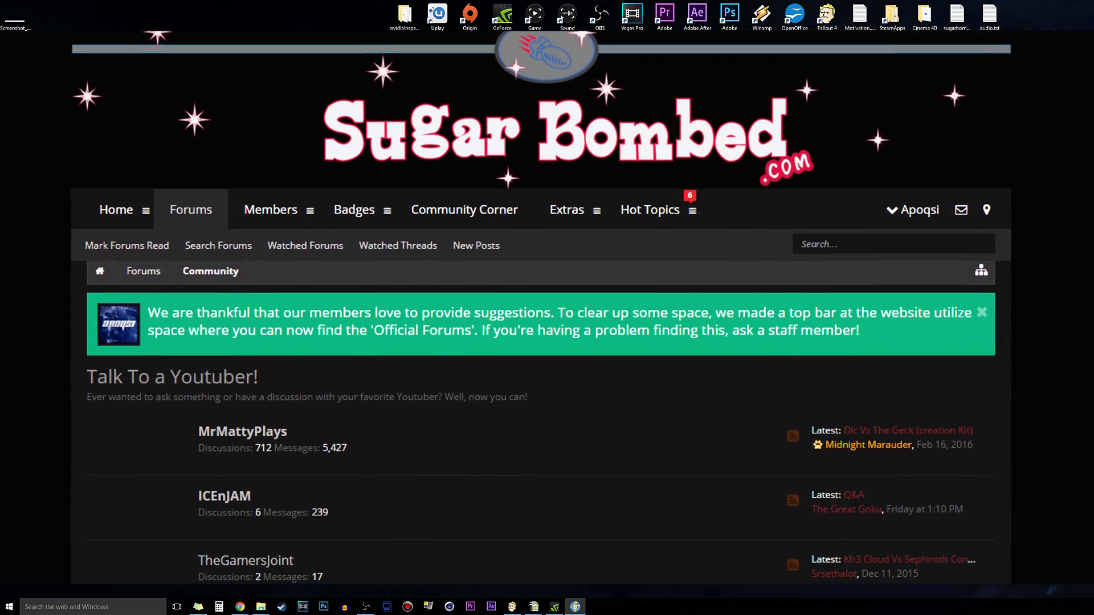